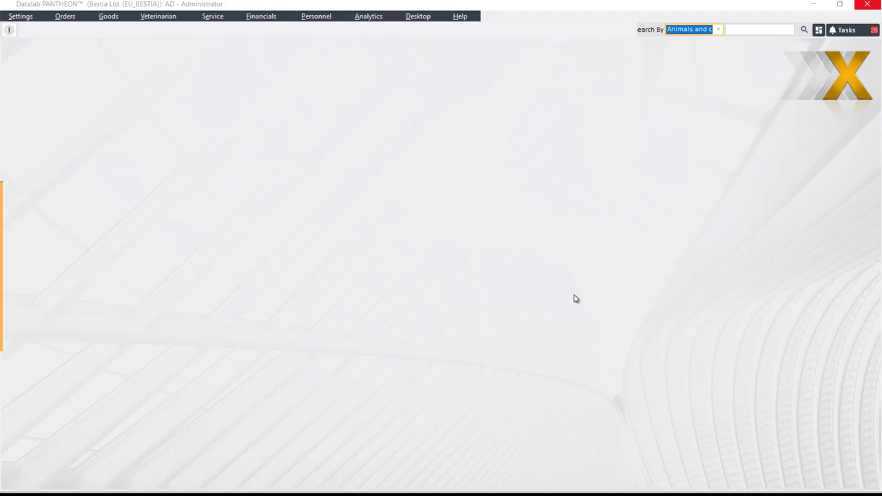
{"action": "mouse_move", "coordinate": [156, 51]}
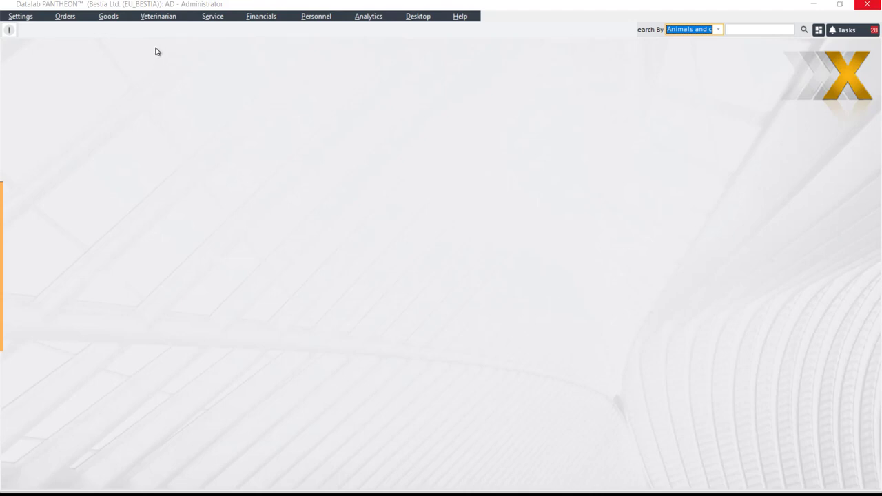
Step: Open the Front desk calendar with the administrator's week schedule and task counts
{"action": "left_click", "coordinate": [171, 45]}
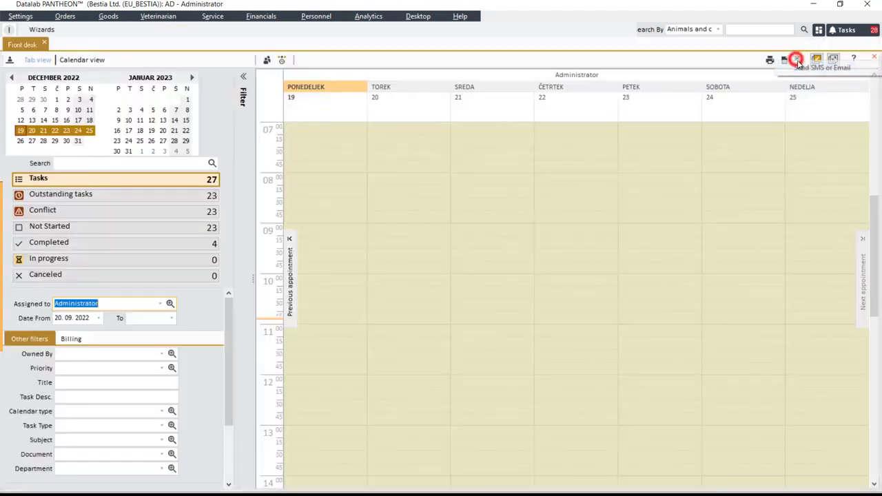
Step: Open the Send SMS and Email form and begin a secondary category criterion
{"action": "left_click", "coordinate": [797, 59]}
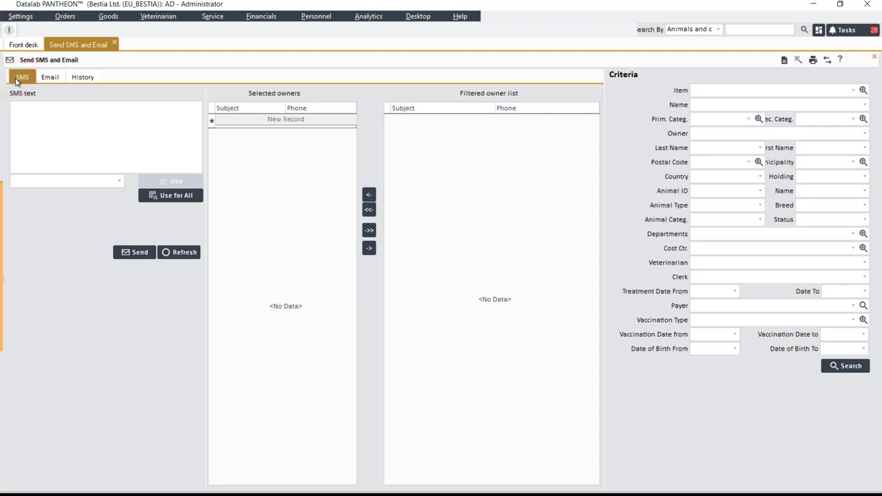
{"action": "mouse_move", "coordinate": [524, 191]}
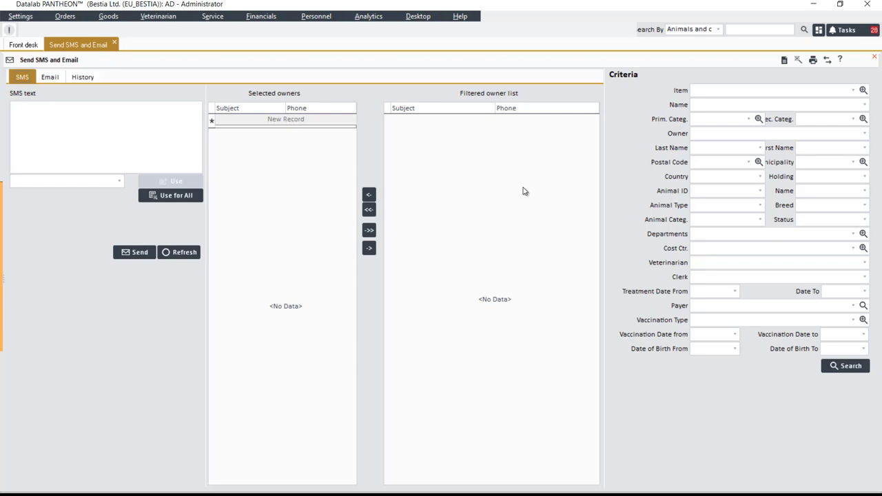
{"action": "left_click", "coordinate": [772, 90]}
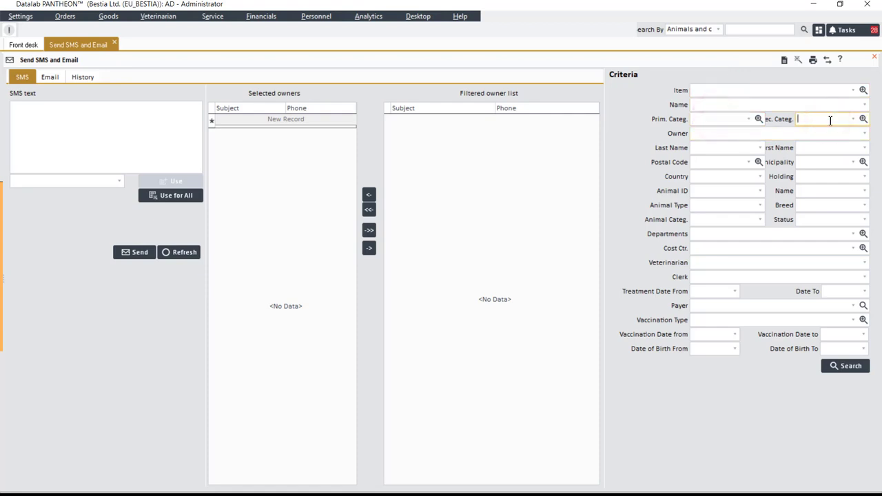
Step: Filter owners by the VACCINE secondary category, listing six owners, and select one
{"action": "left_click", "coordinate": [725, 191]}
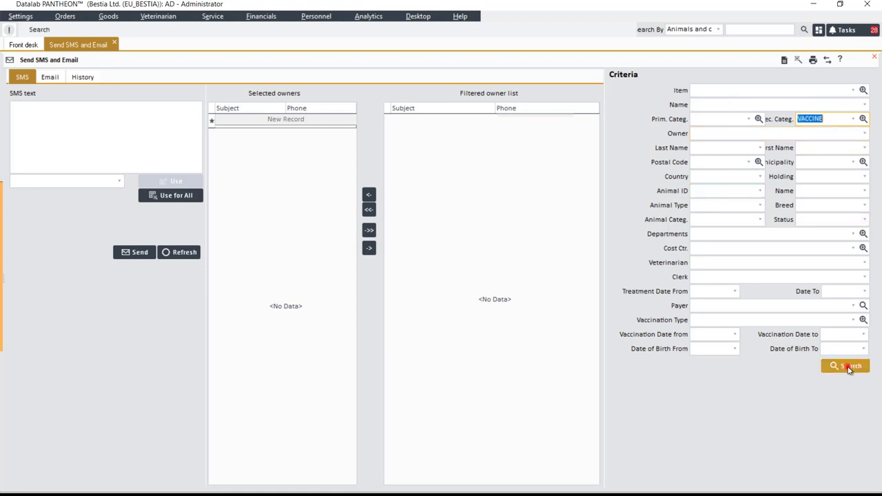
{"action": "left_click", "coordinate": [845, 366]}
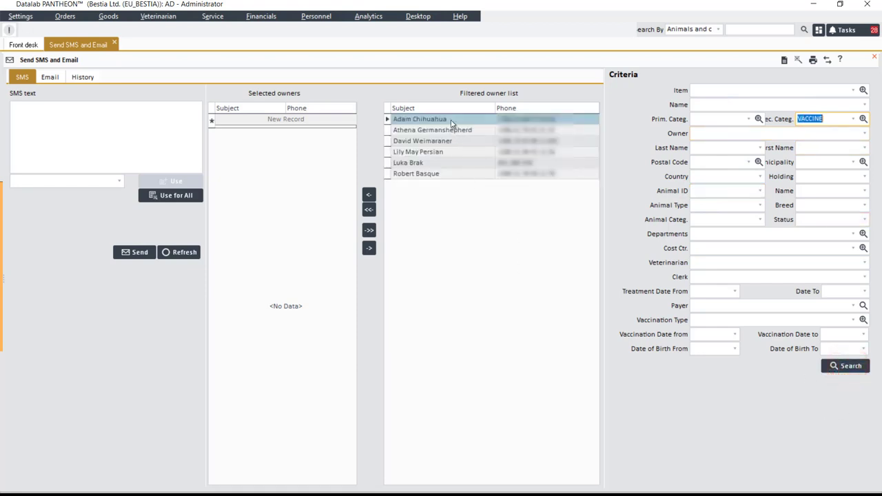
{"action": "left_click", "coordinate": [420, 119]}
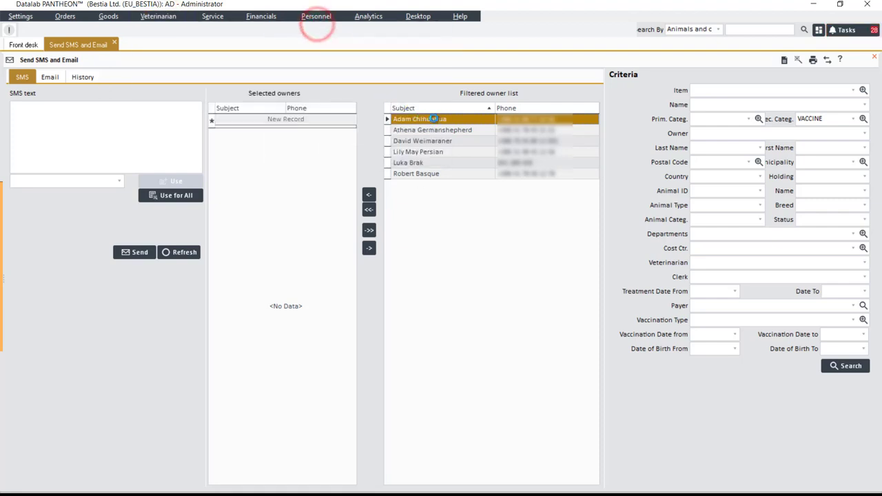
{"action": "double_click", "coordinate": [408, 163]}
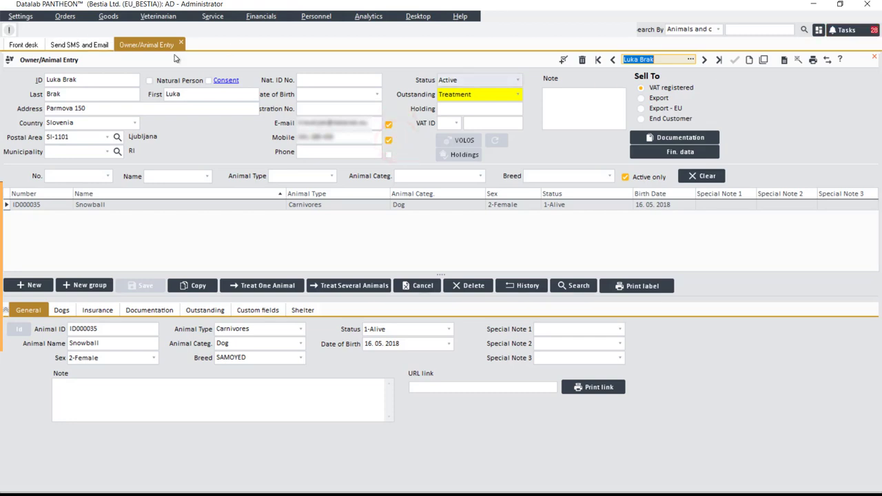
{"action": "mouse_move", "coordinate": [42, 30]}
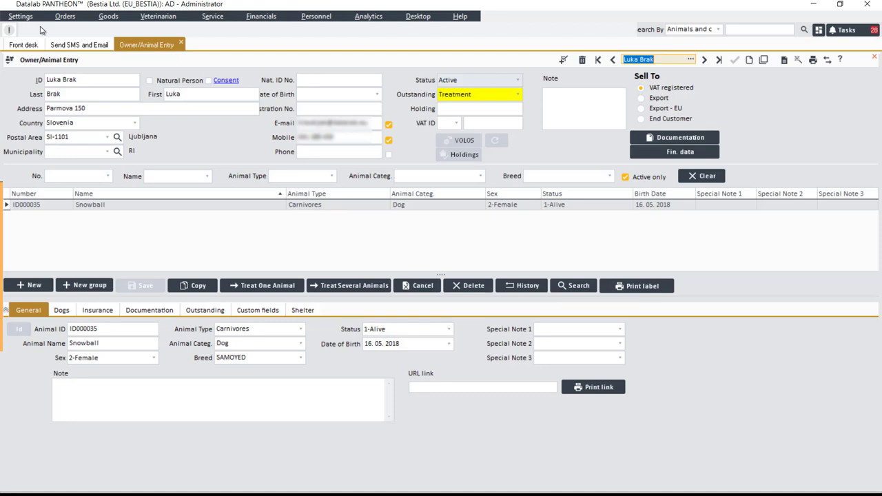
{"action": "left_click", "coordinate": [79, 45]}
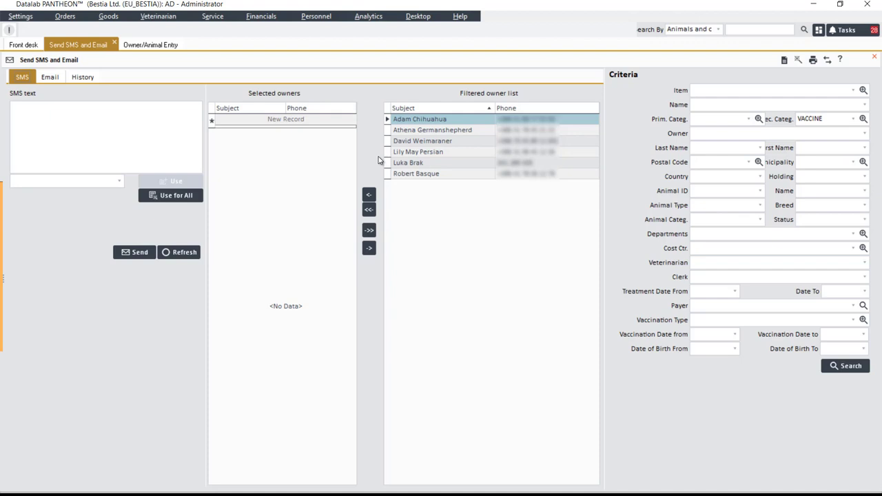
{"action": "left_click", "coordinate": [369, 230]}
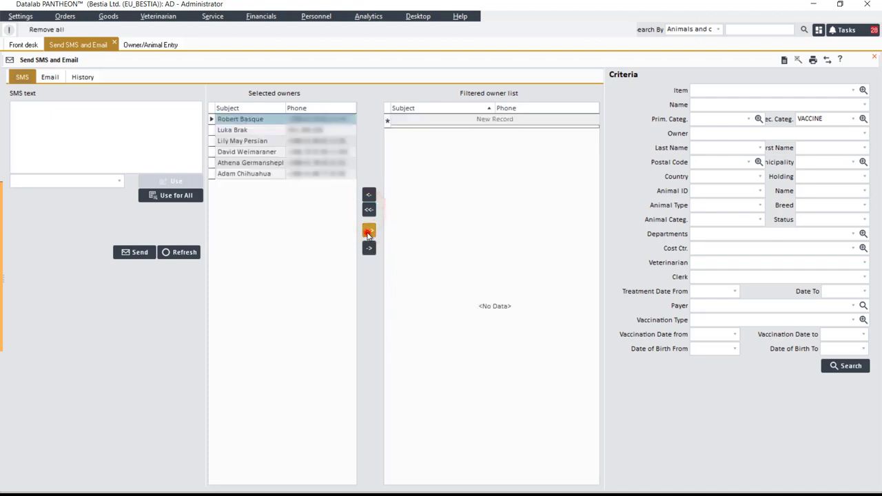
{"action": "left_click", "coordinate": [369, 231]}
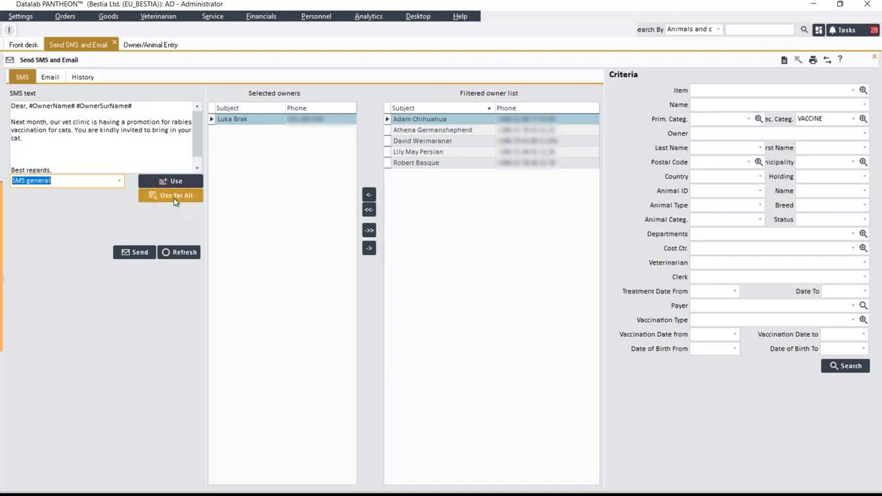
{"action": "mouse_move", "coordinate": [120, 225]}
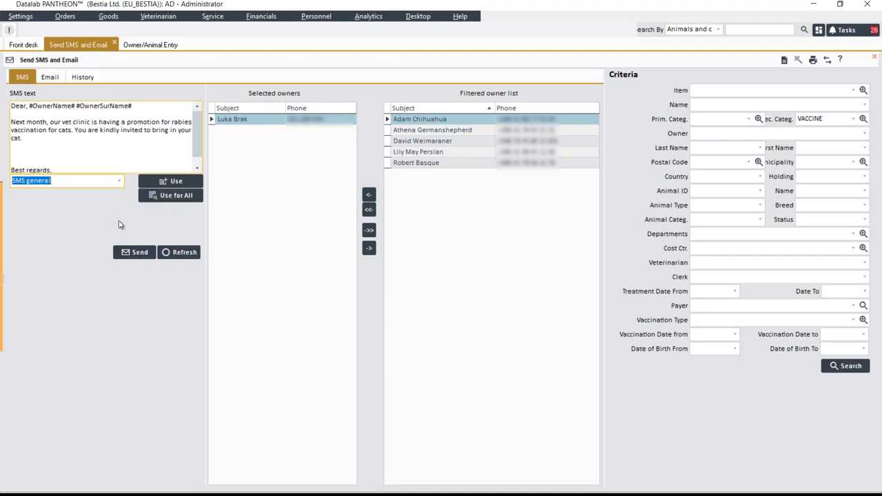
{"action": "mouse_move", "coordinate": [501, 287]}
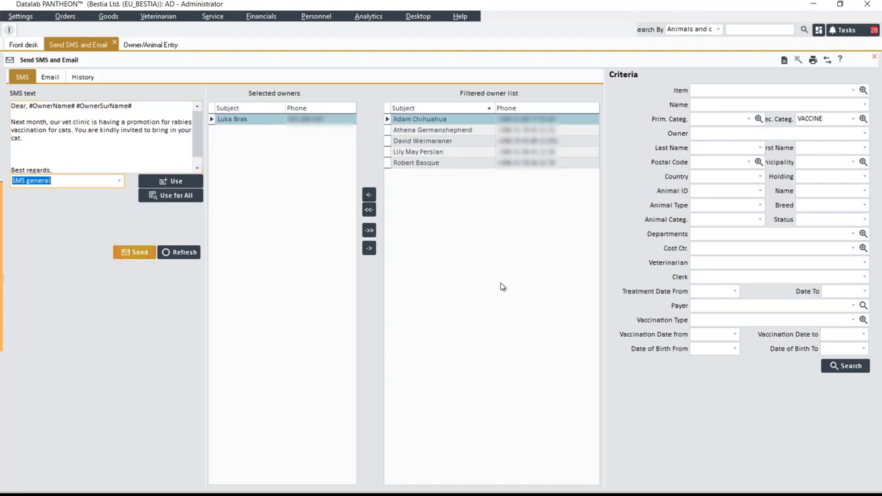
{"action": "mouse_move", "coordinate": [525, 271]}
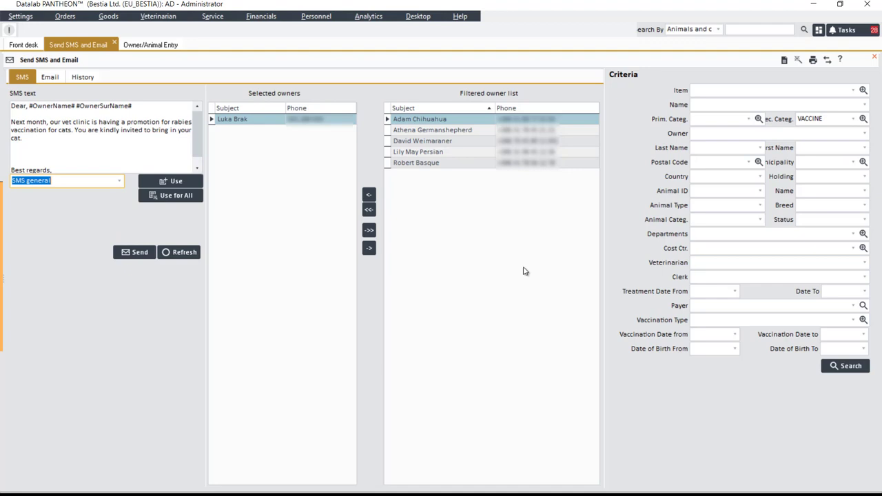
Step: Refresh the SMS form, check the sent-message history, and switch to Email
{"action": "left_click", "coordinate": [180, 251]}
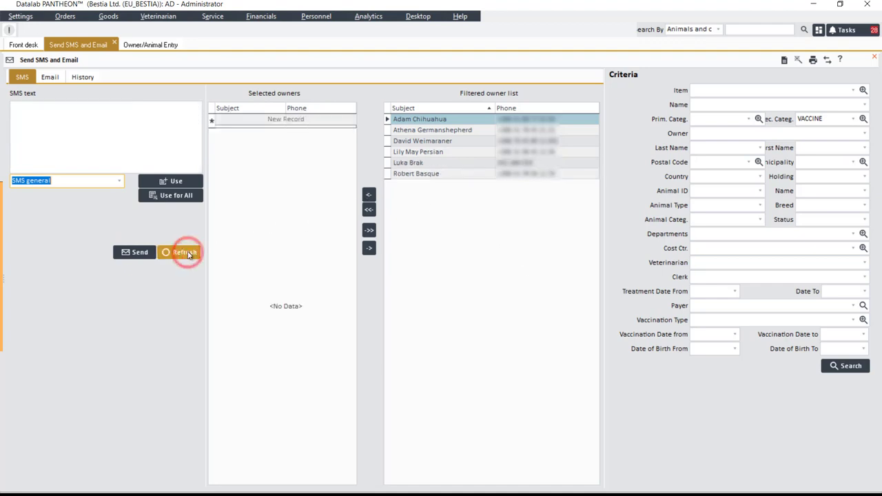
{"action": "left_click", "coordinate": [82, 76]}
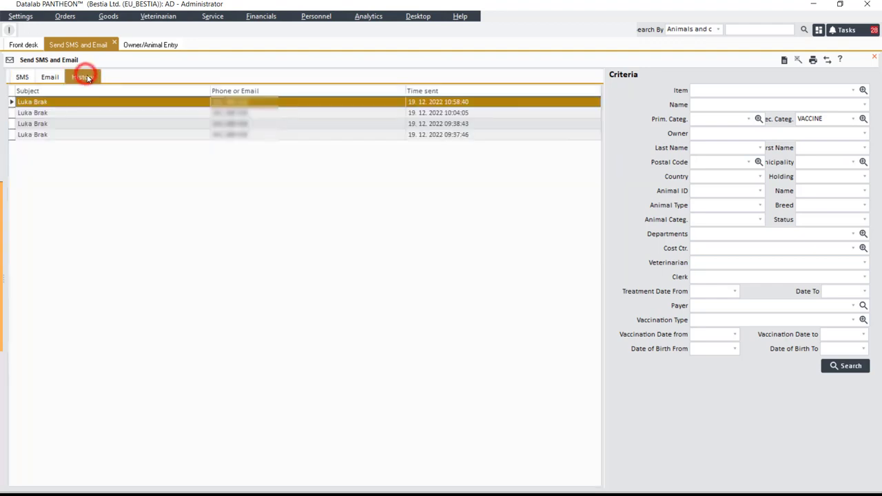
{"action": "left_click", "coordinate": [82, 76]}
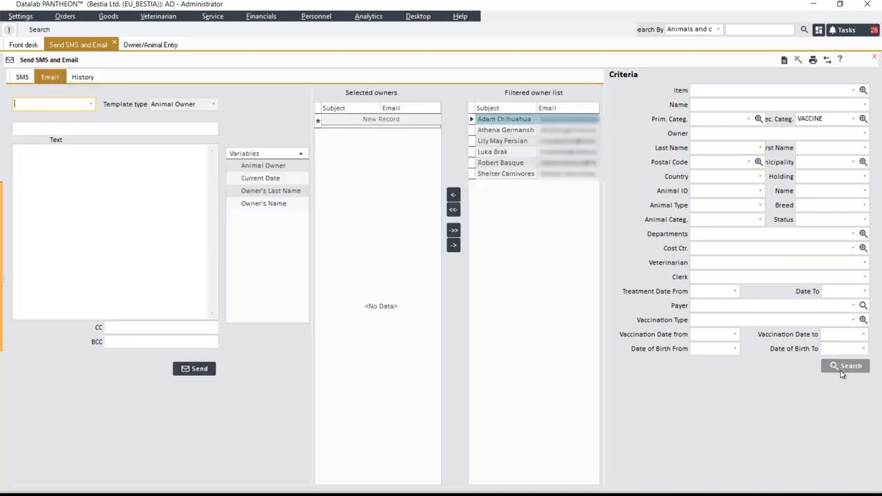
{"action": "left_click", "coordinate": [492, 152]}
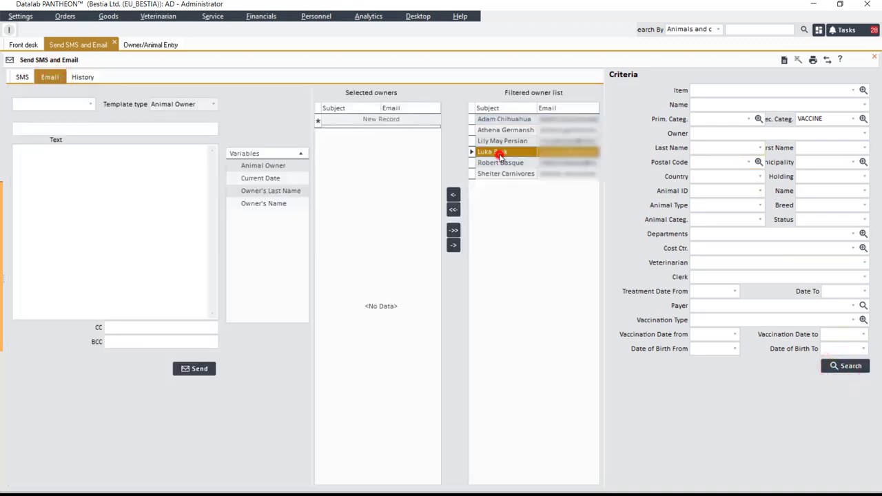
{"action": "left_click", "coordinate": [452, 195]}
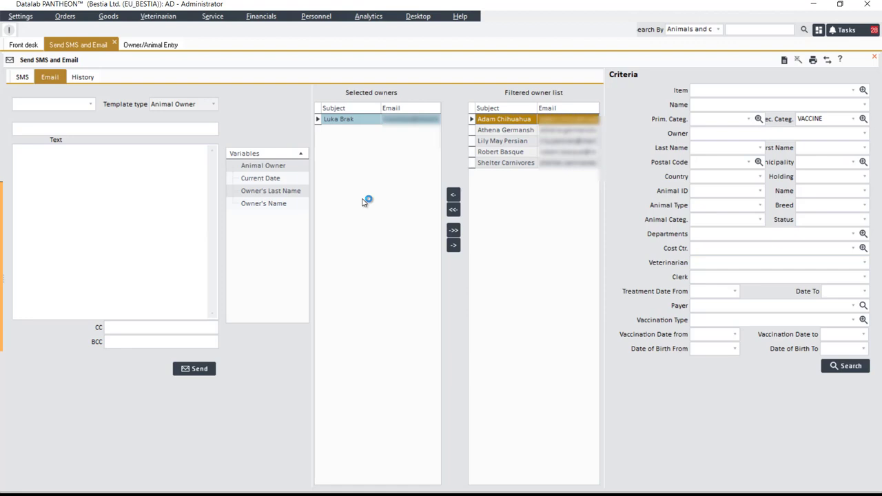
{"action": "mouse_move", "coordinate": [364, 202]}
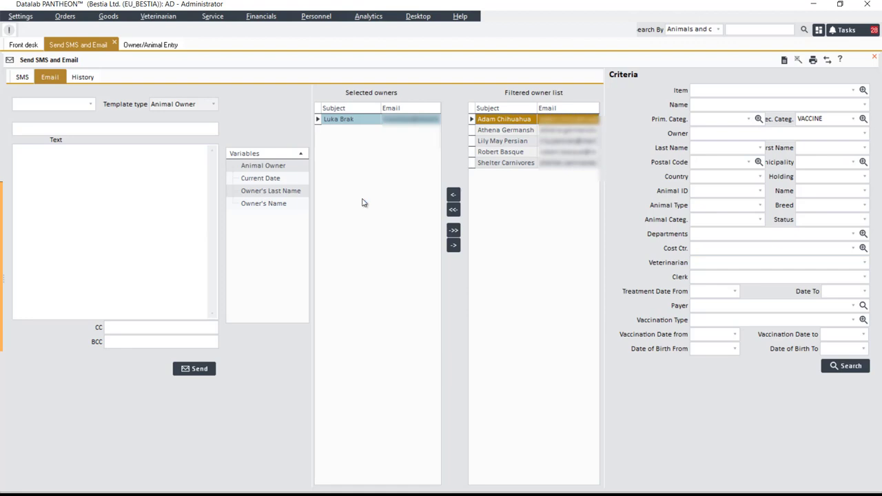